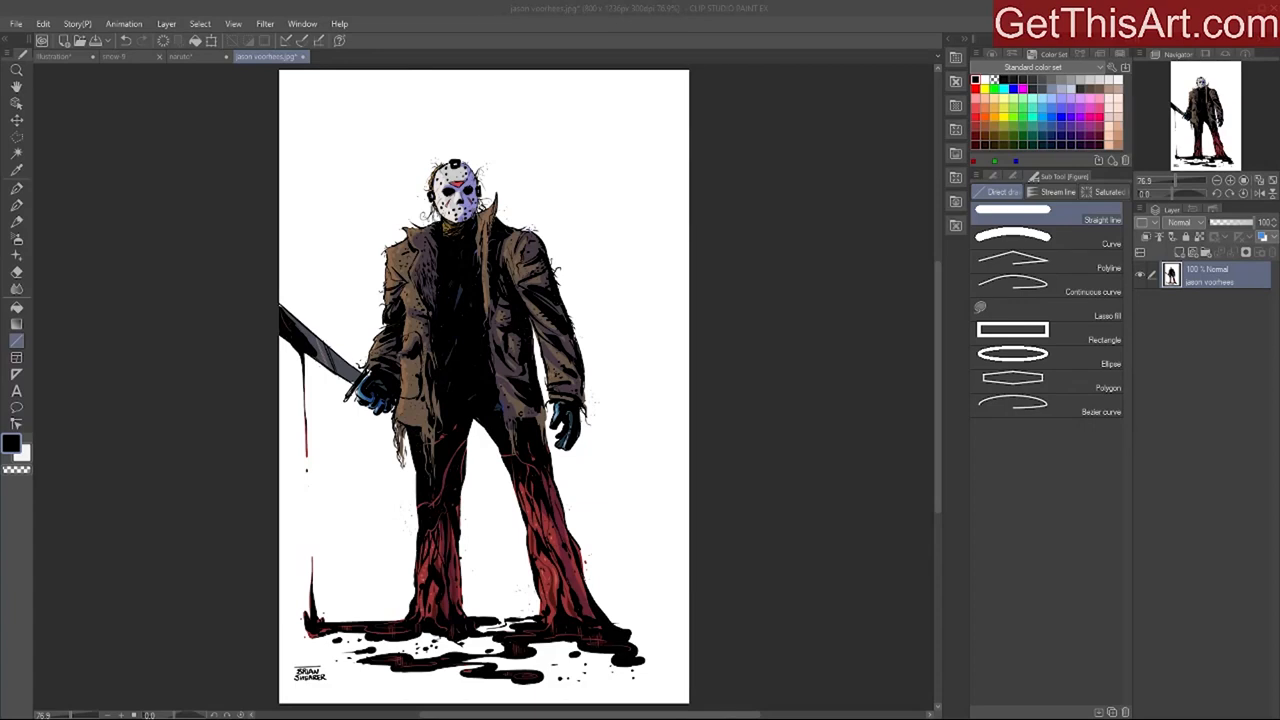
mouse_move(56, 300)
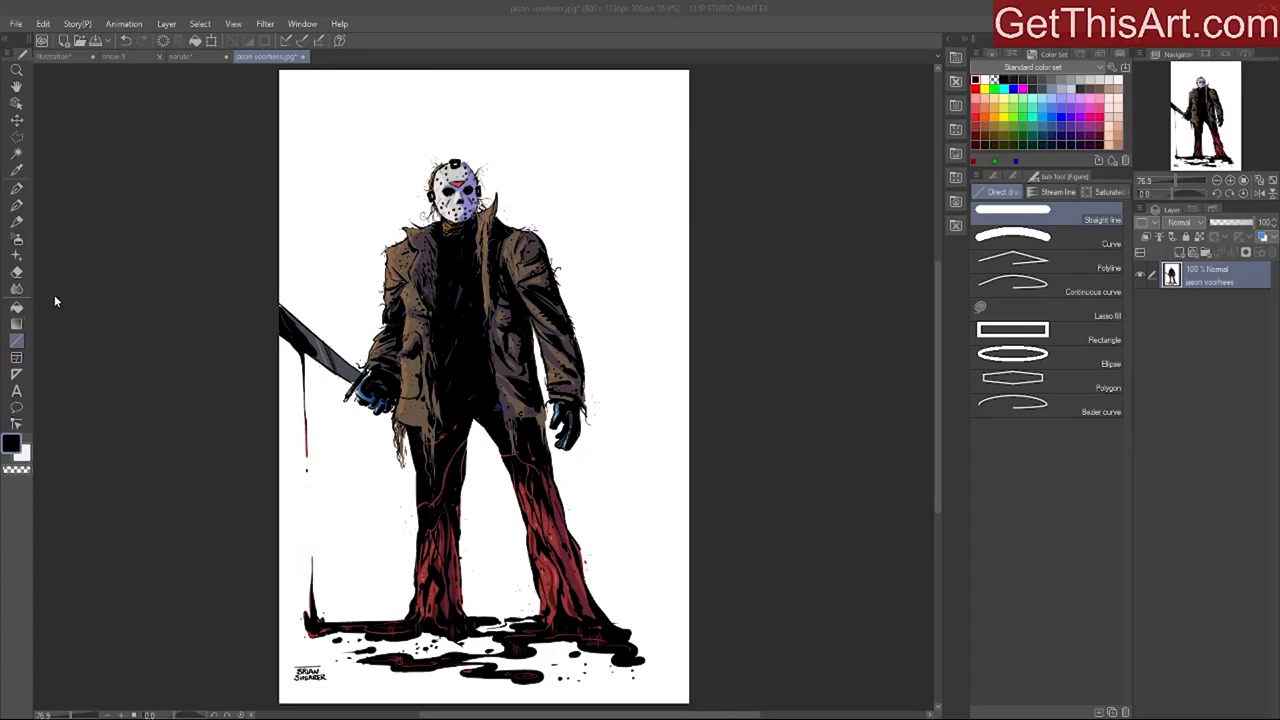
mouse_move(54, 304)
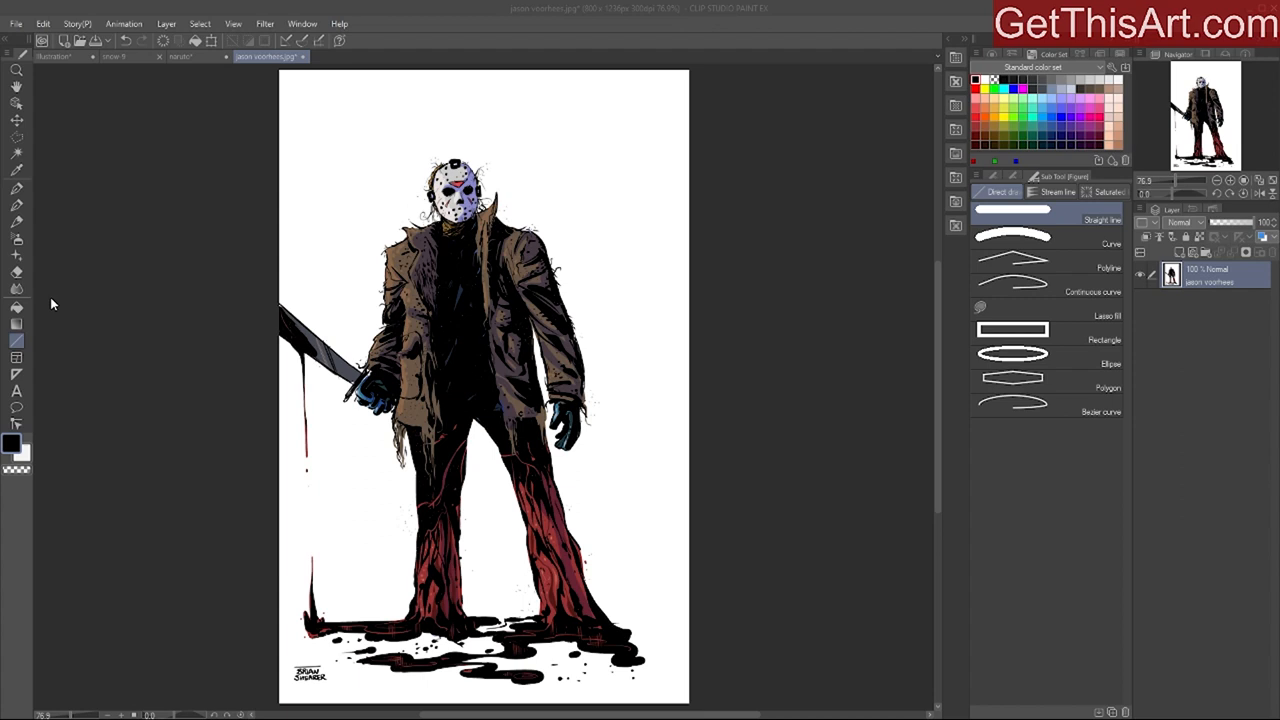
mouse_move(346, 138)
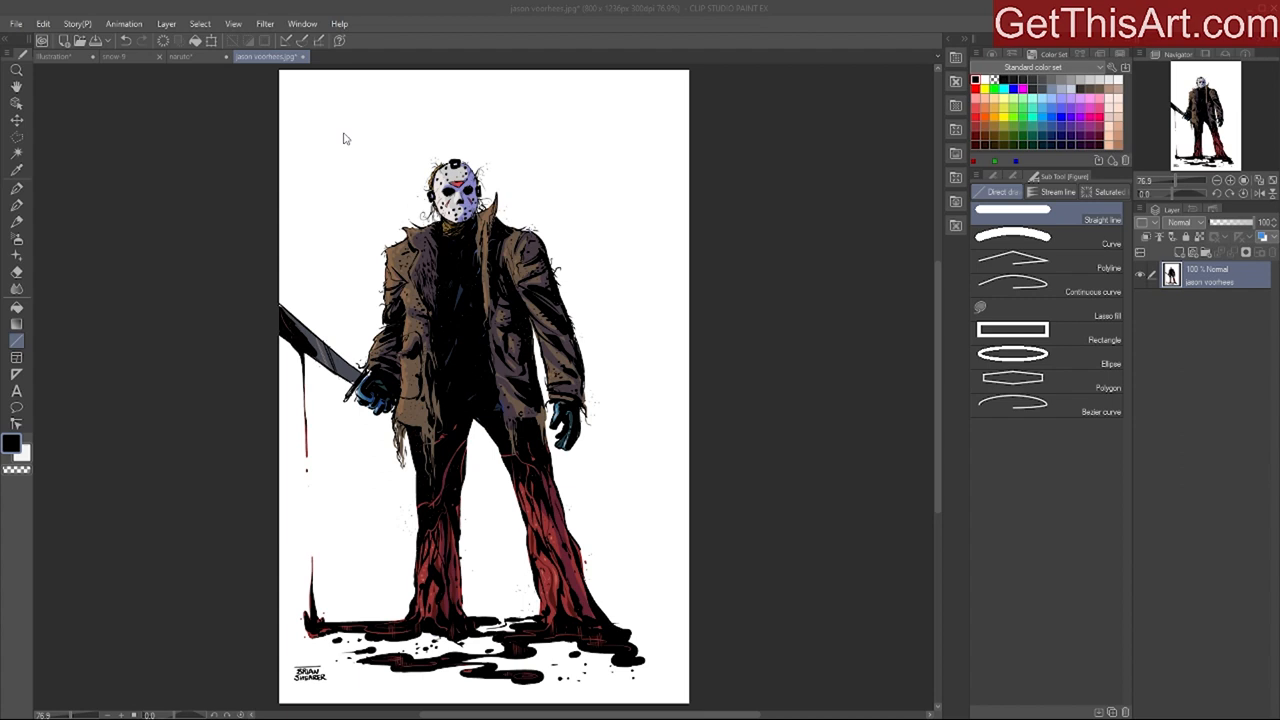
mouse_move(432, 290)
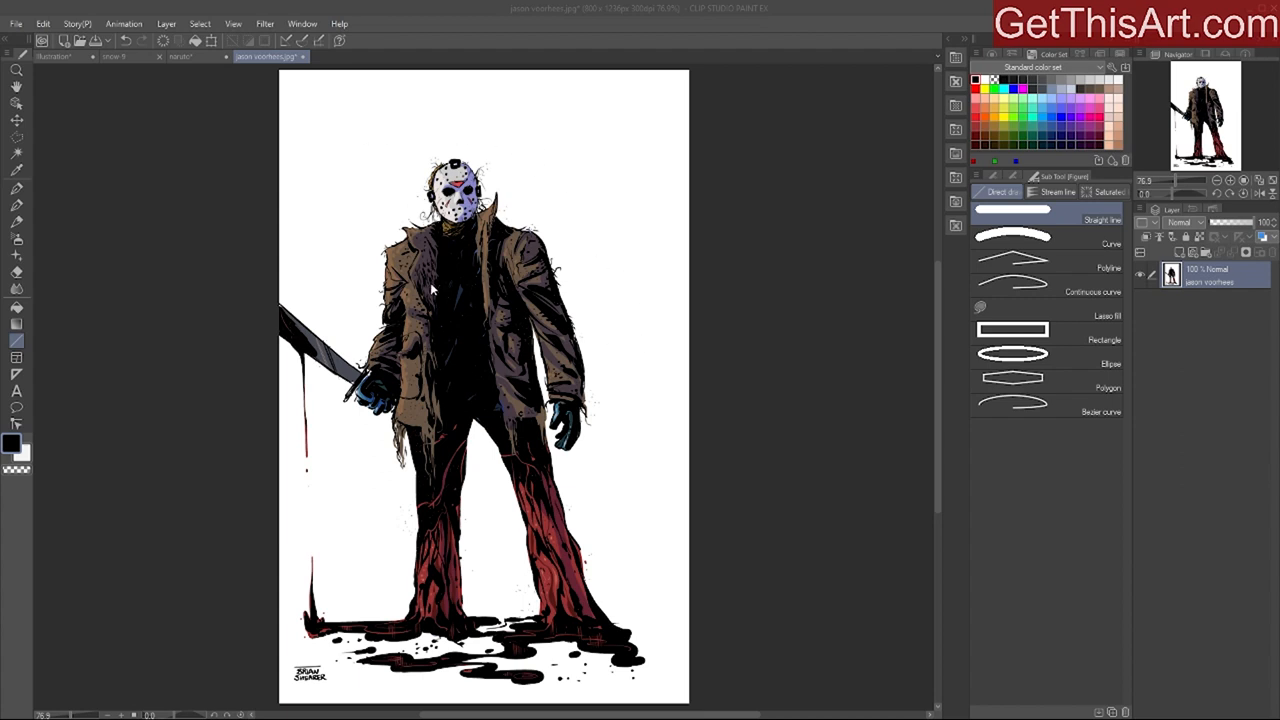
mouse_move(791, 297)
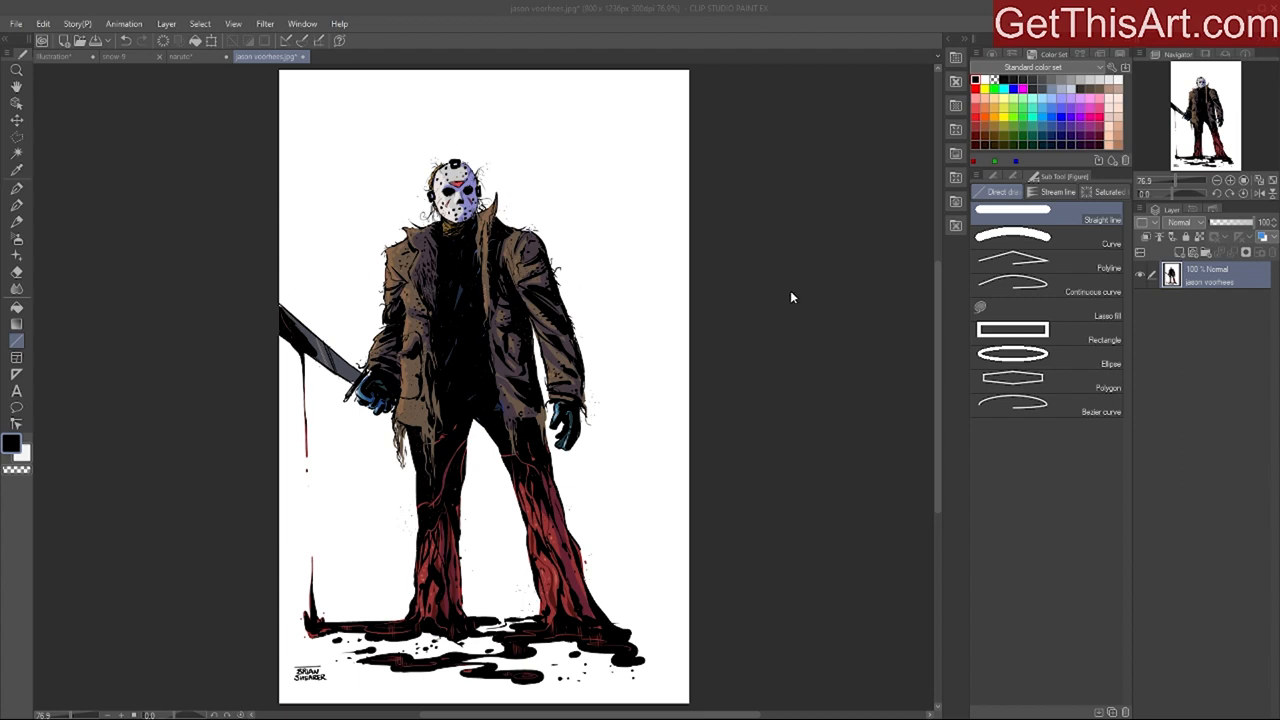
mouse_move(666, 325)
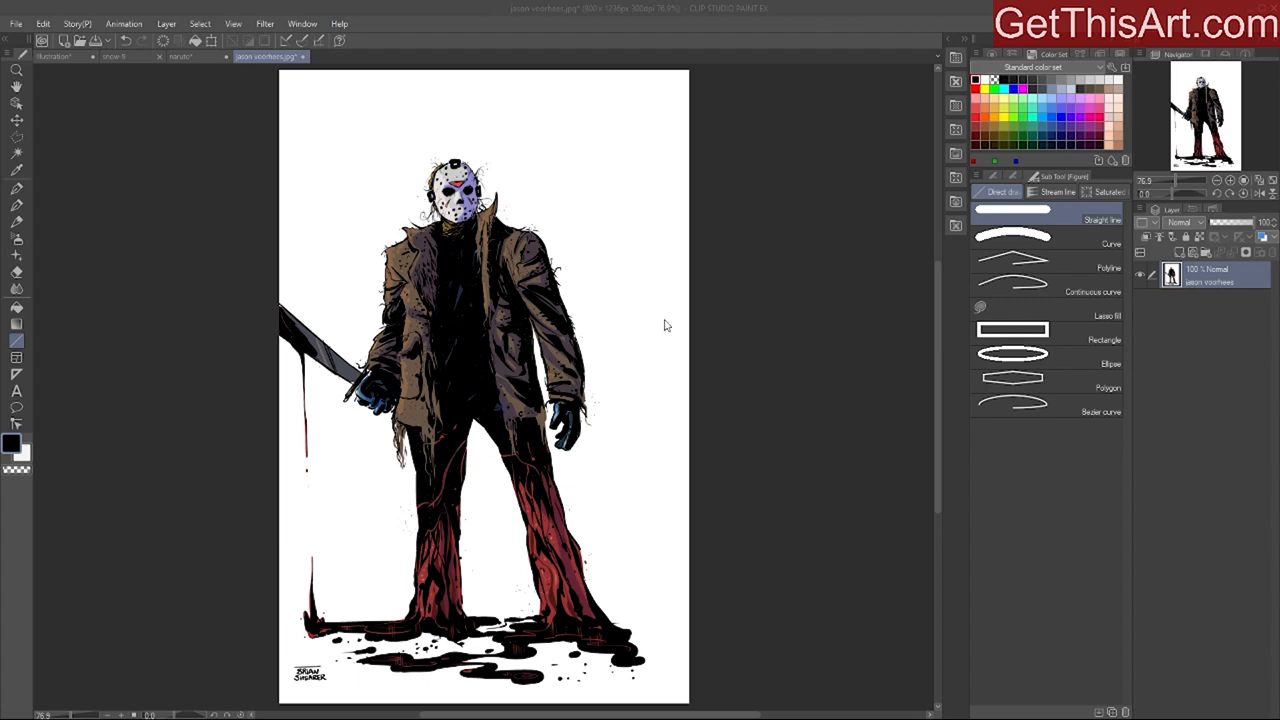
mouse_move(16, 340)
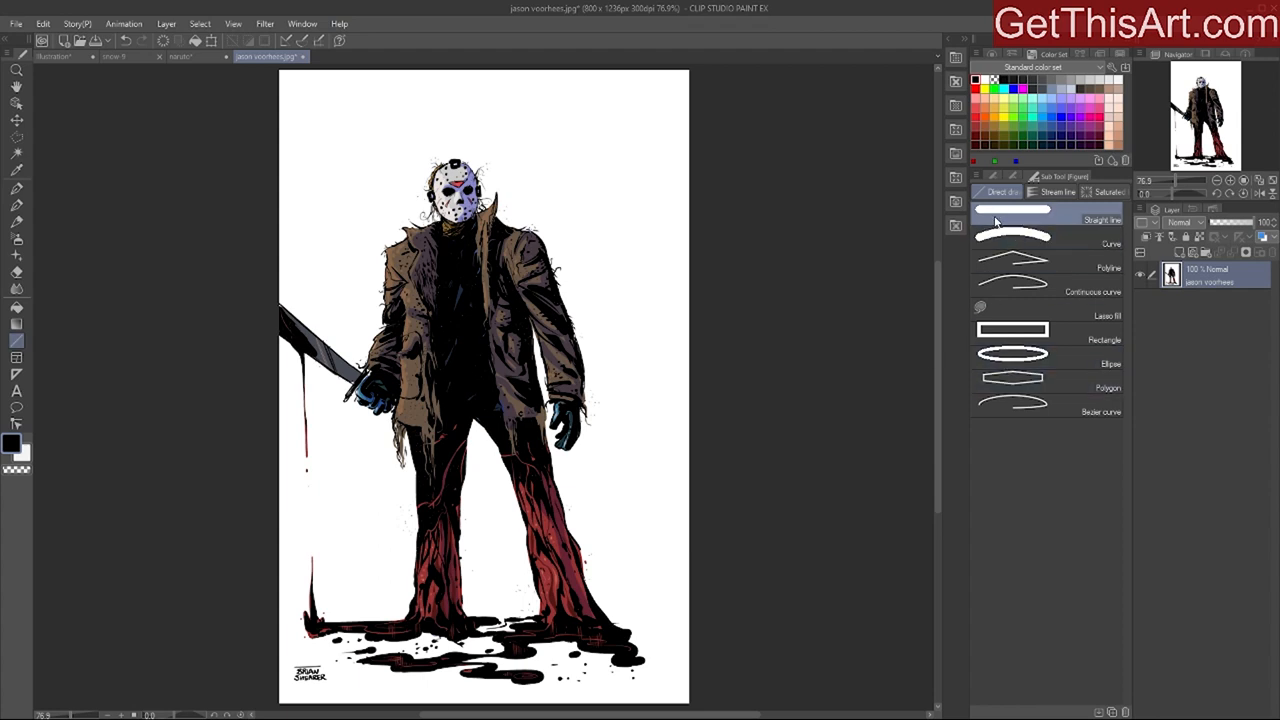
mouse_move(1107, 191)
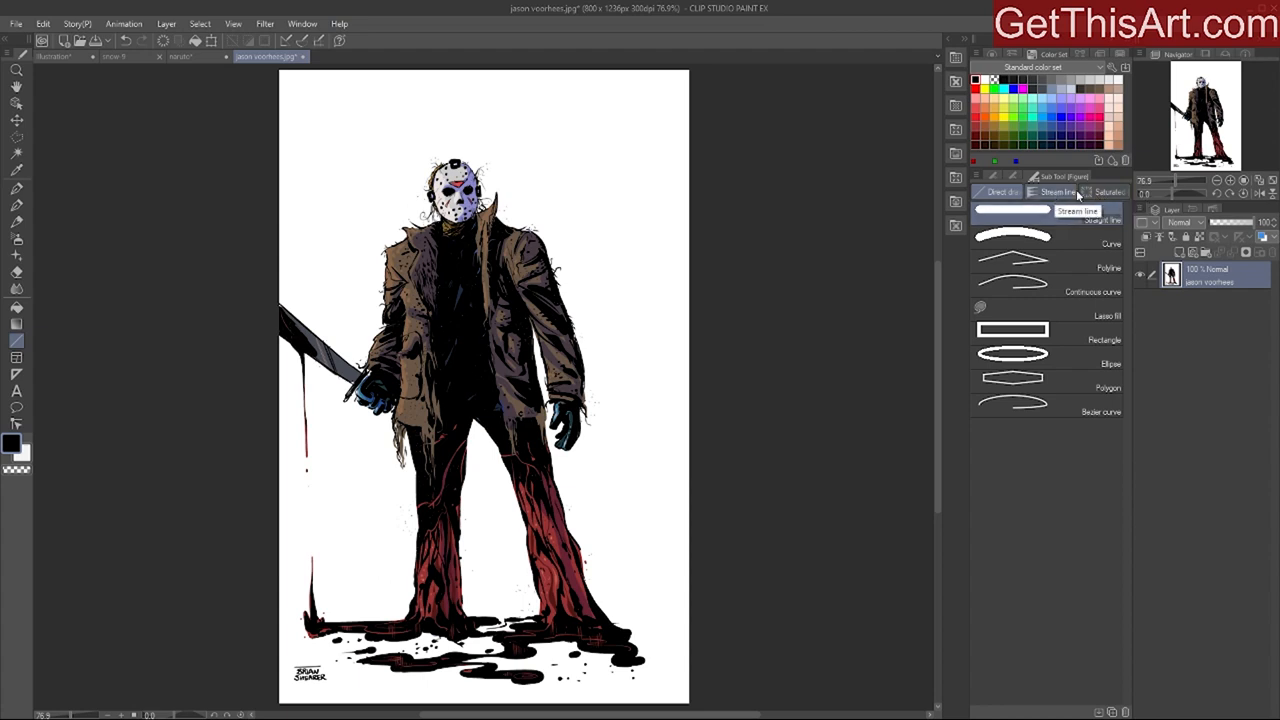
Step: Switch the sub tool palette to the saturated effect line presets
left_click(1108, 191)
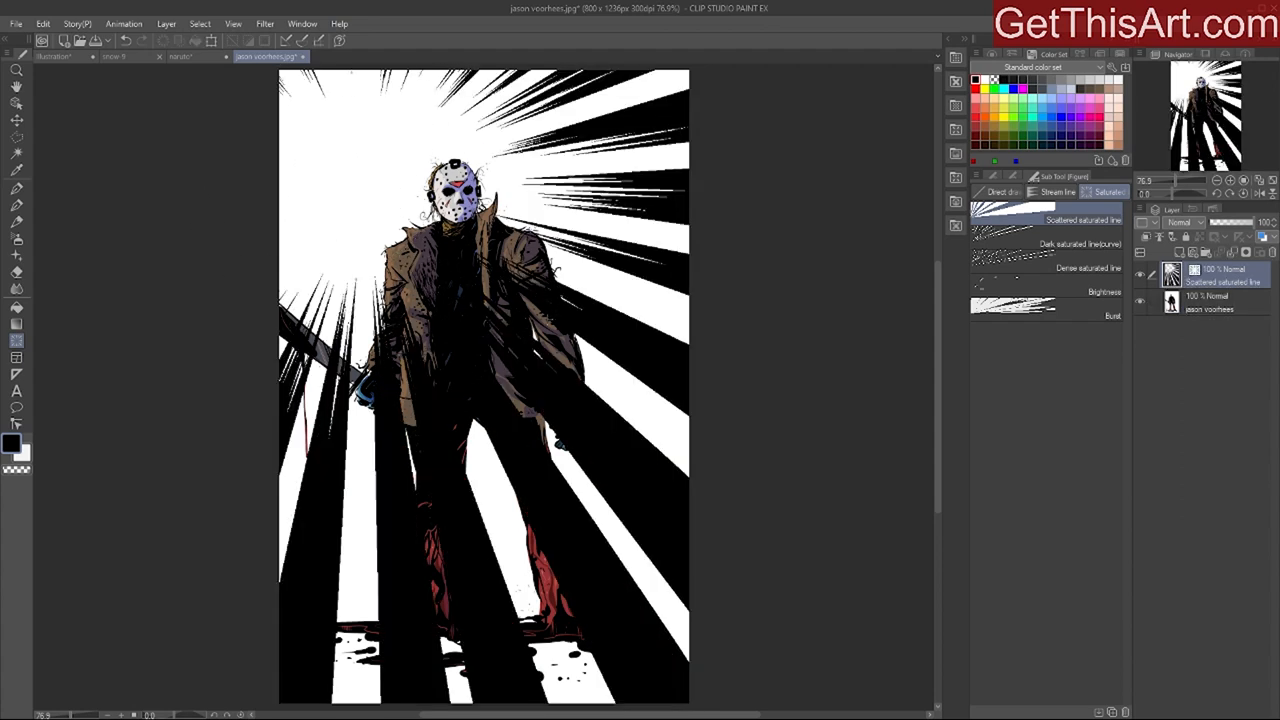
mouse_move(553, 312)
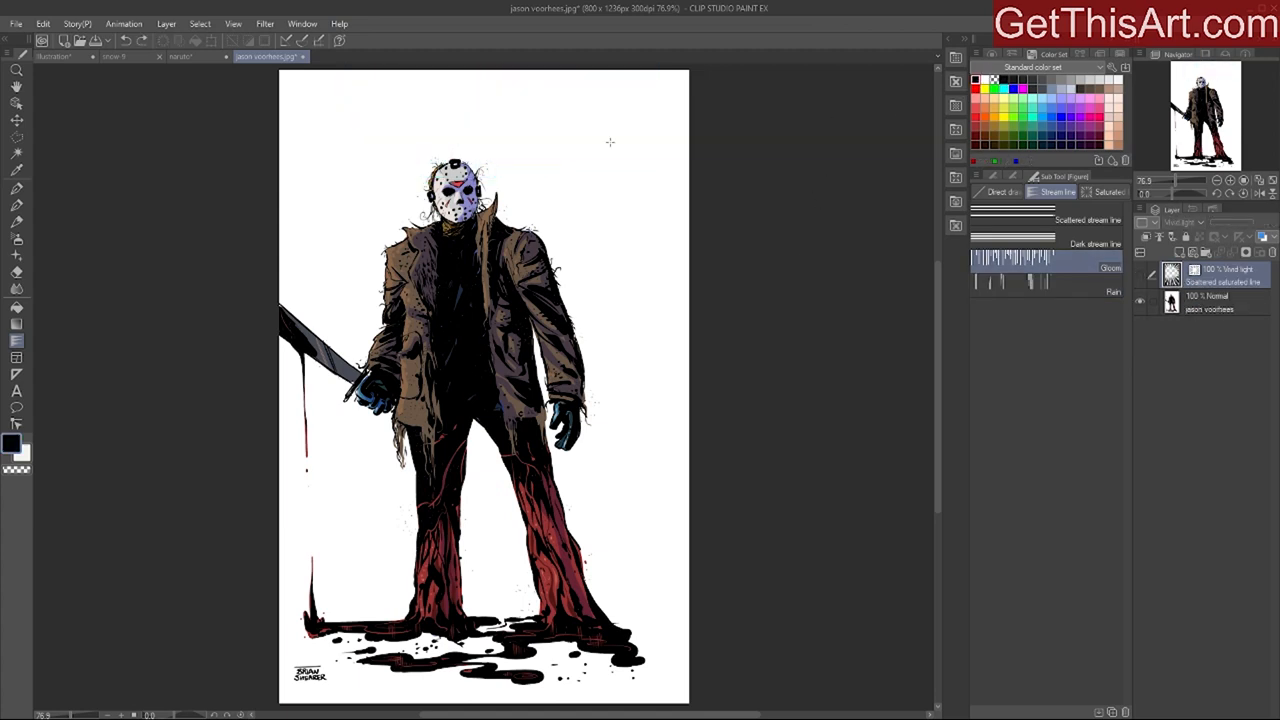
Step: Pick the Dark stream line preset and drag across the canvas to draw stream lines
left_click(1047, 220)
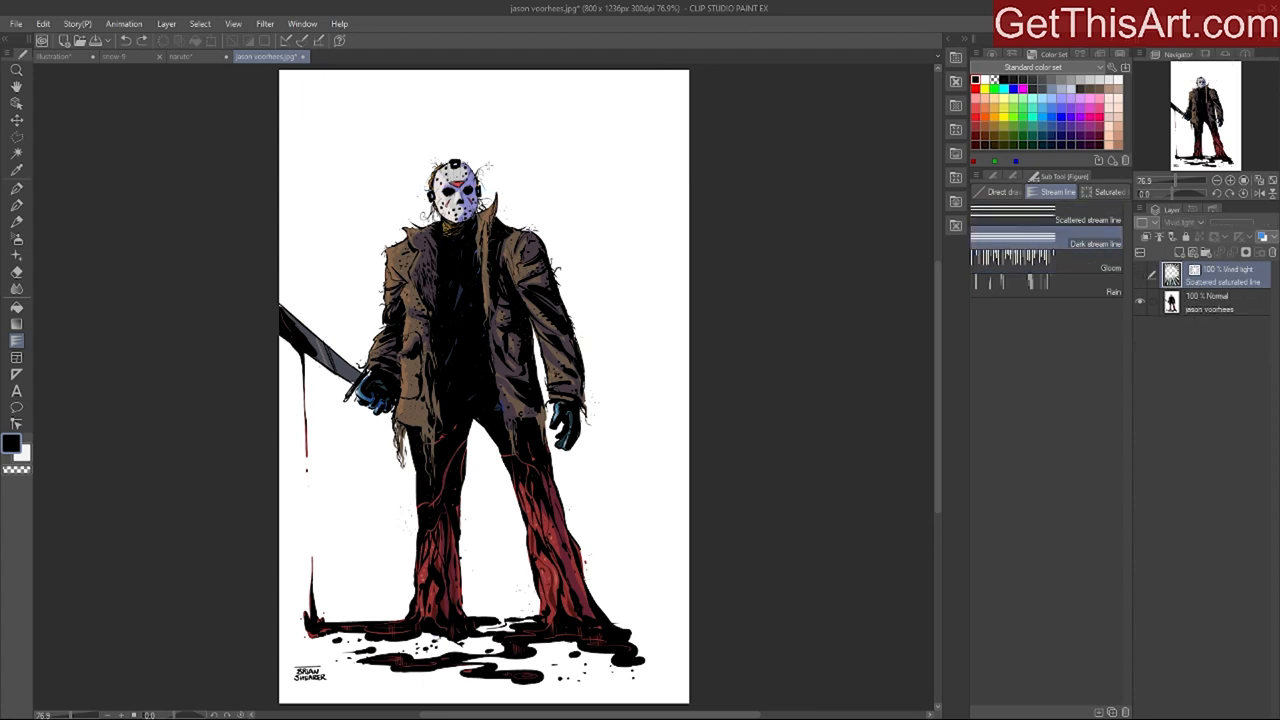
left_click_drag(372, 497, 598, 163)
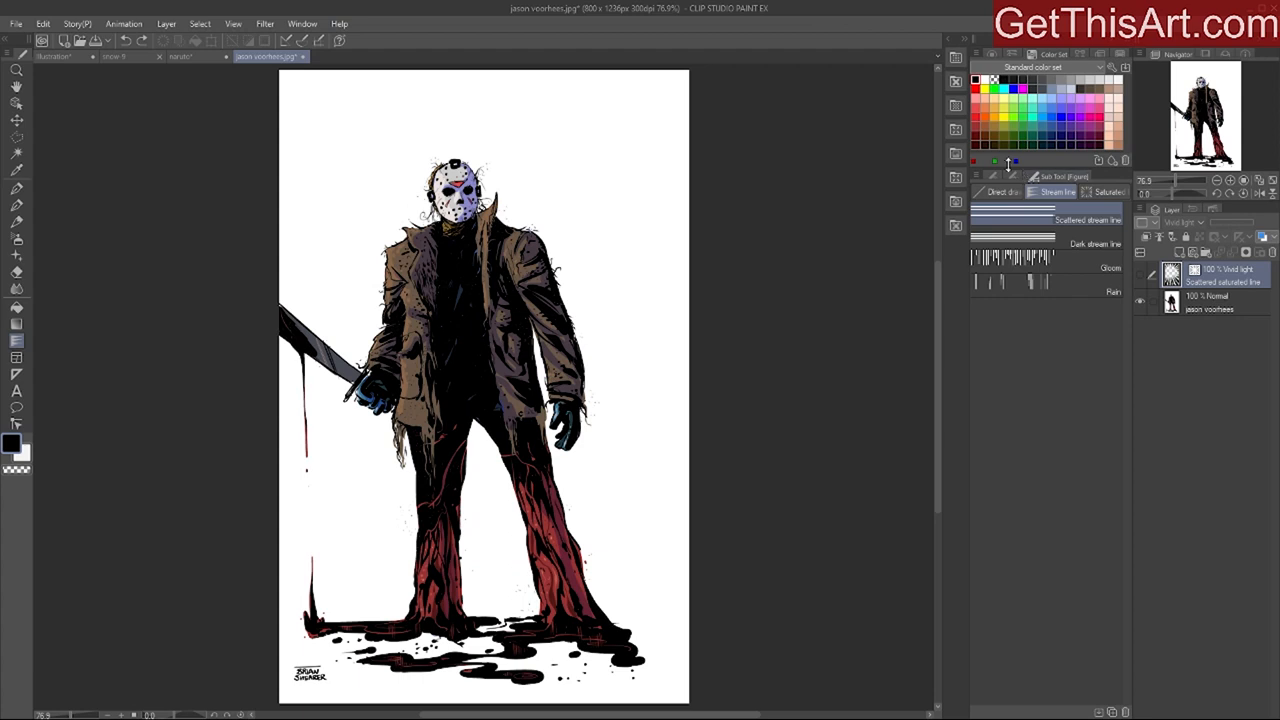
mouse_move(948, 44)
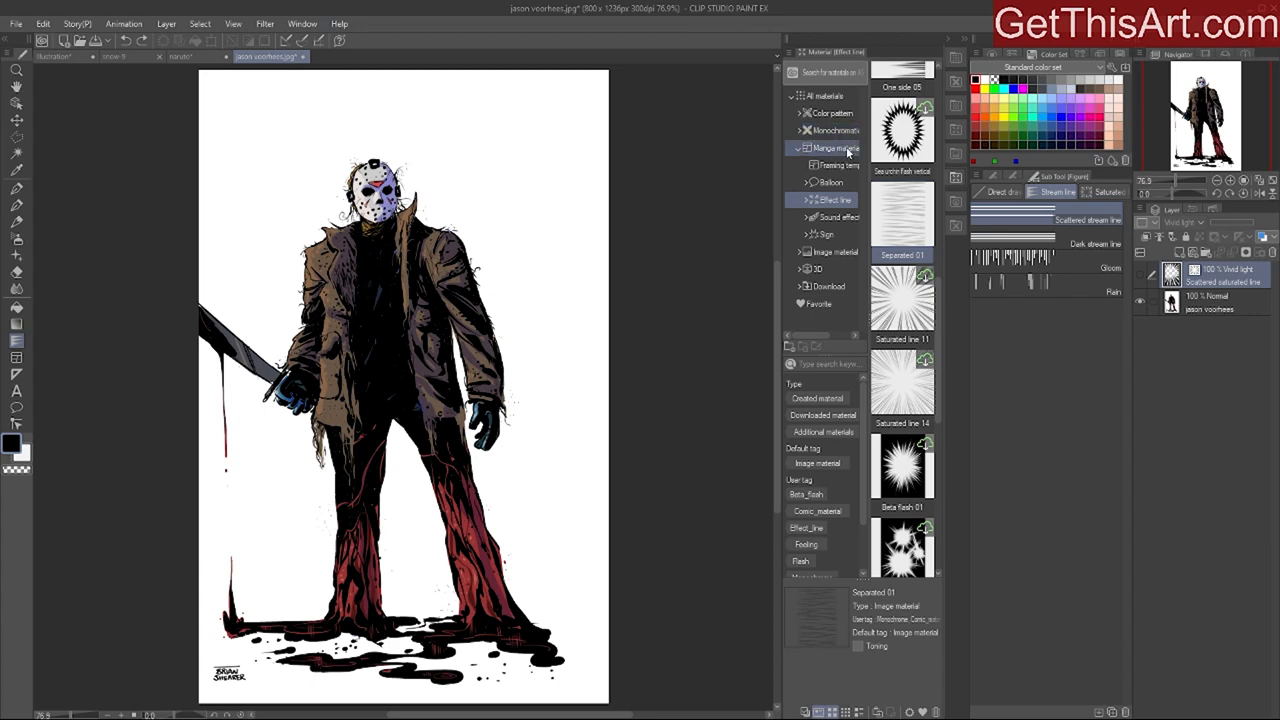
Step: Show the effect line material thumbnails and scroll down through them
left_click(833, 199)
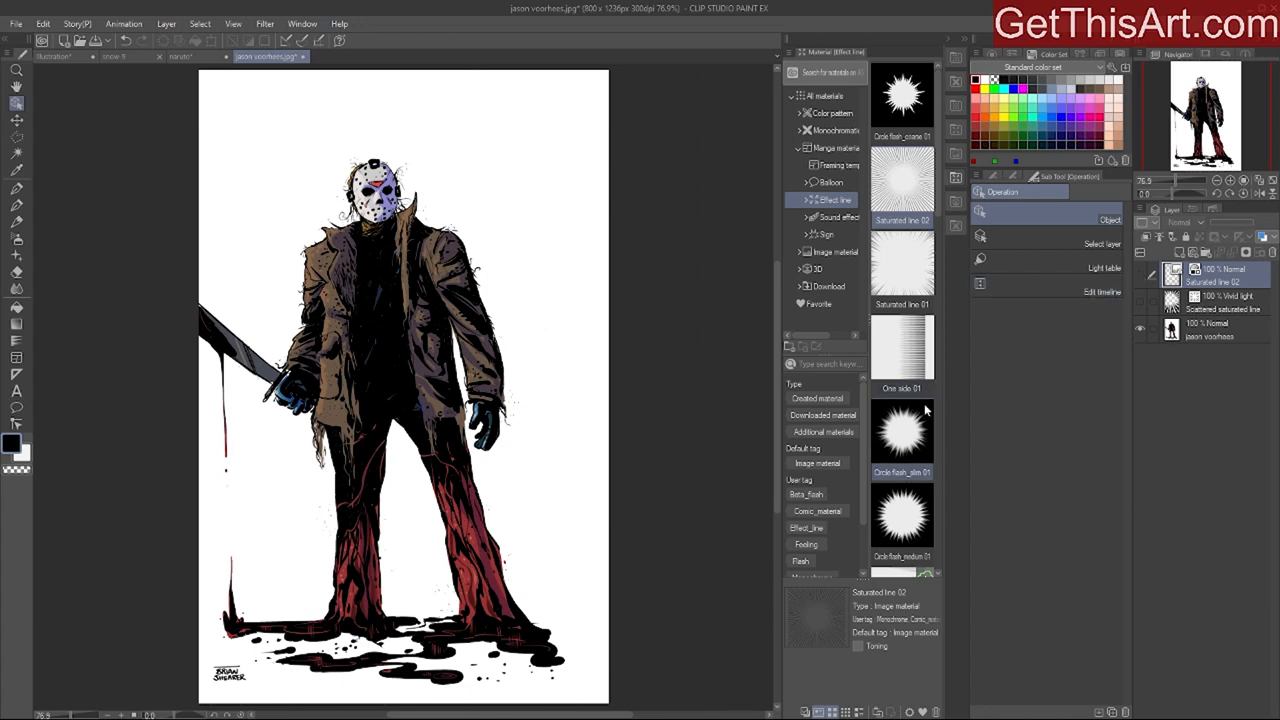
scroll("down", 3)
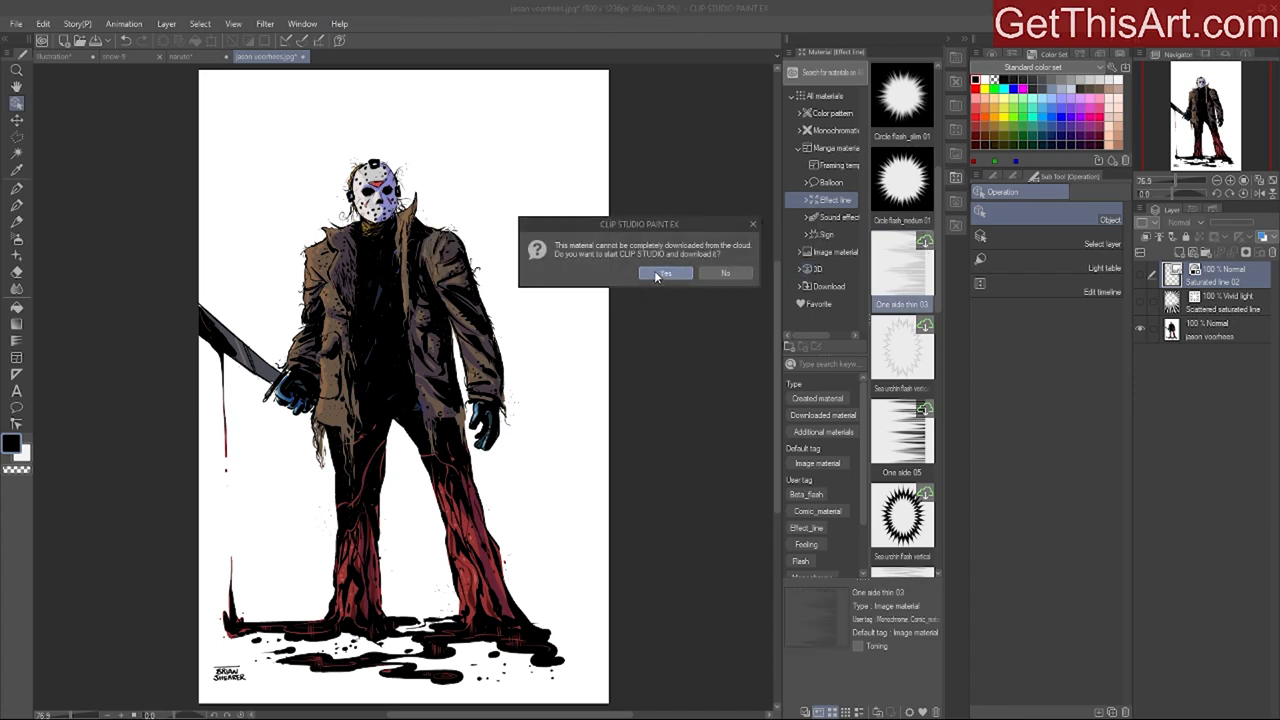
Step: Accept the cloud material download, then continue in the effect line materials list
left_click(665, 273)
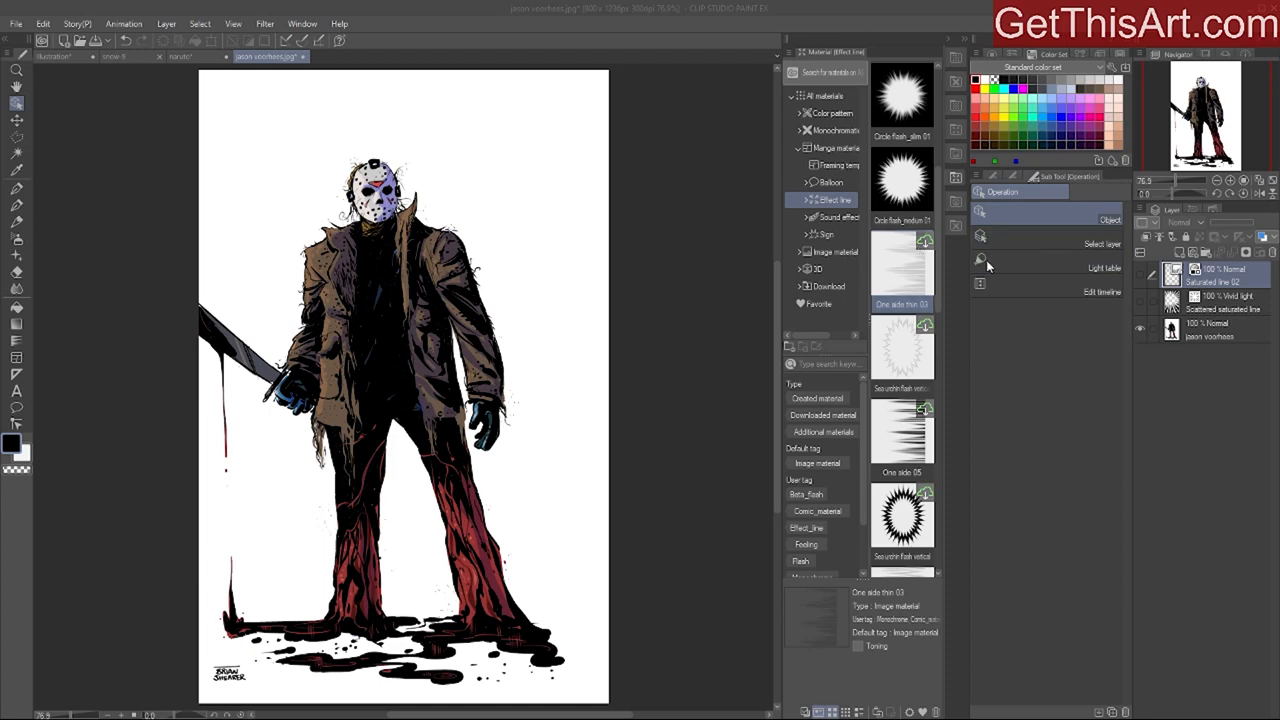
left_click(901, 263)
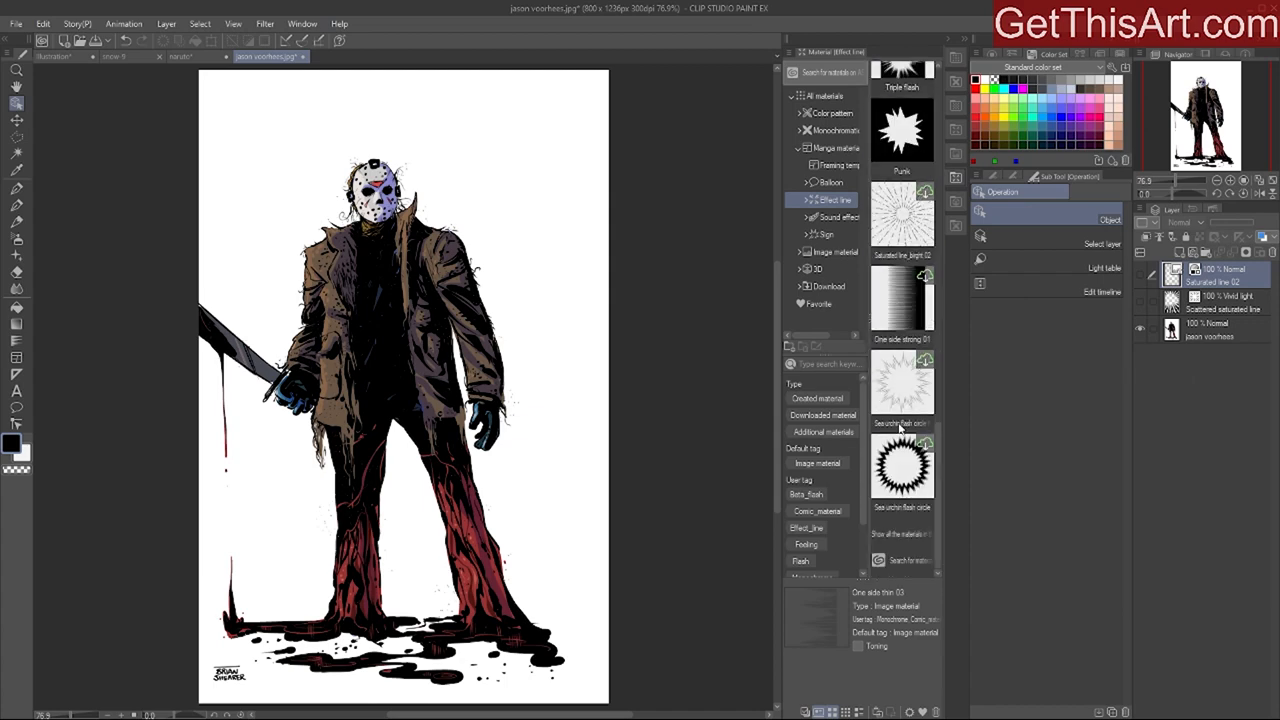
mouse_move(830, 217)
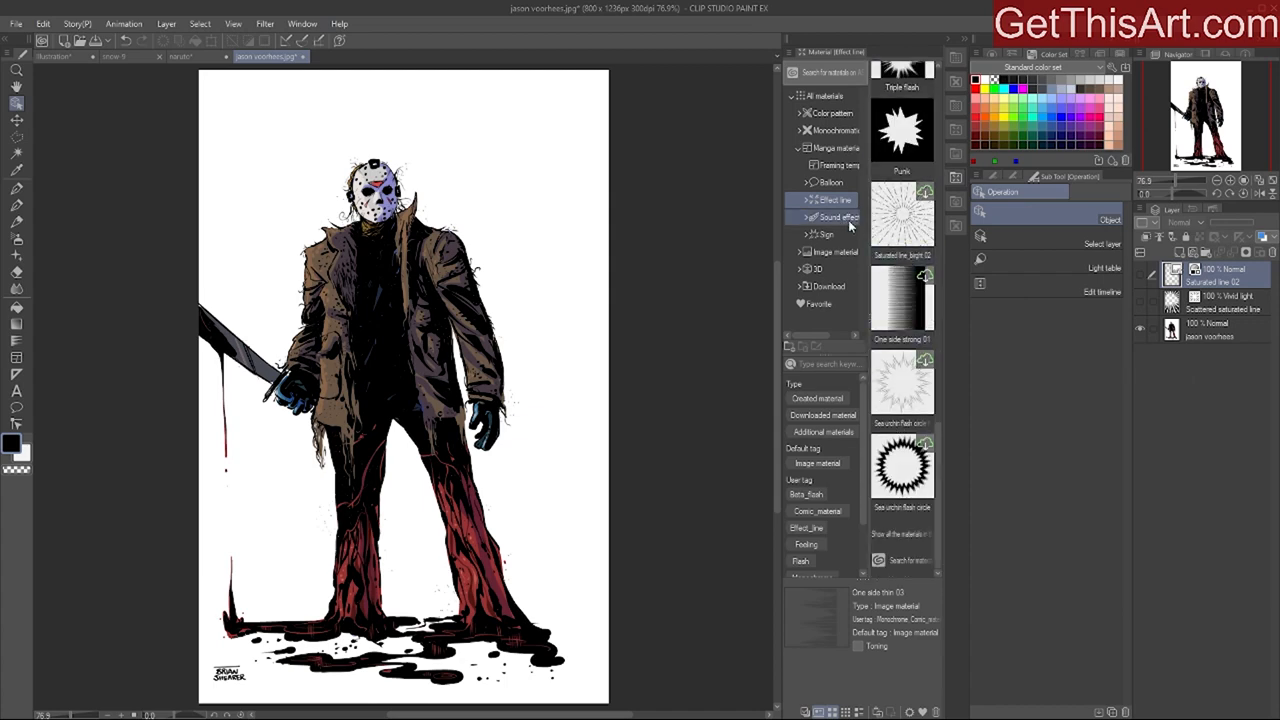
Step: Browse the Image material and Balloon categories in the material tree
left_click(832, 217)
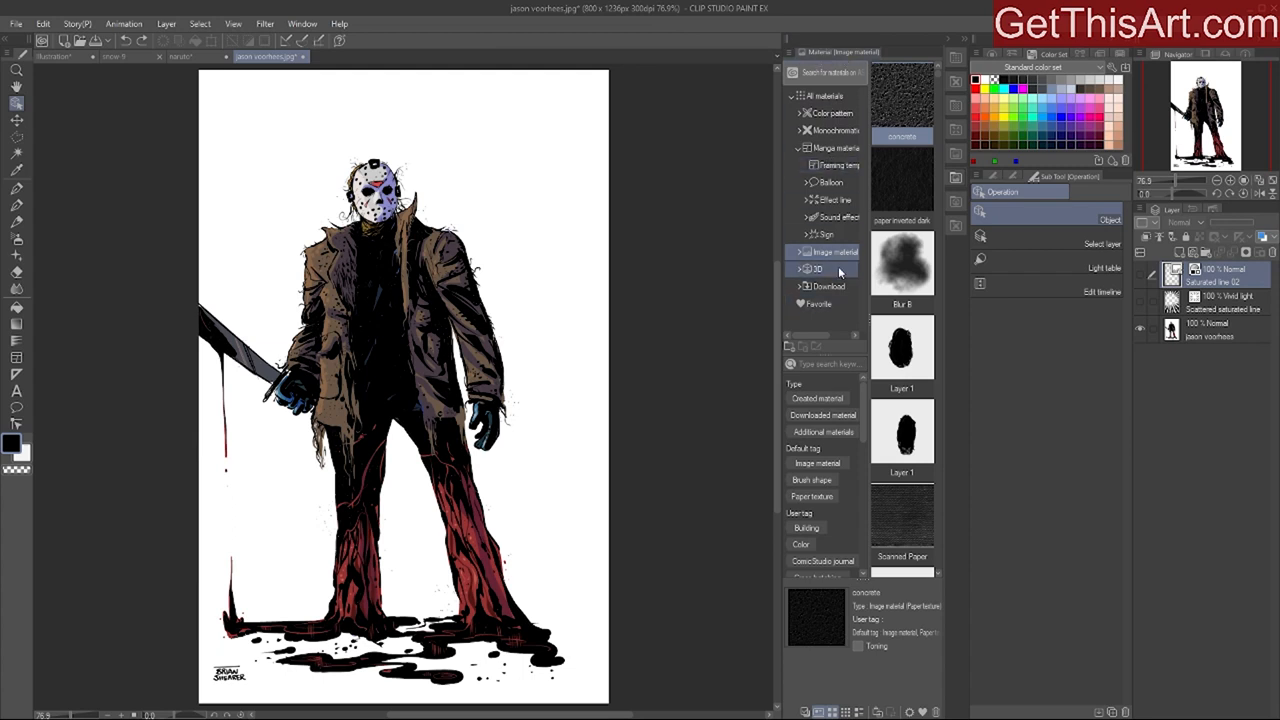
left_click(816, 269)
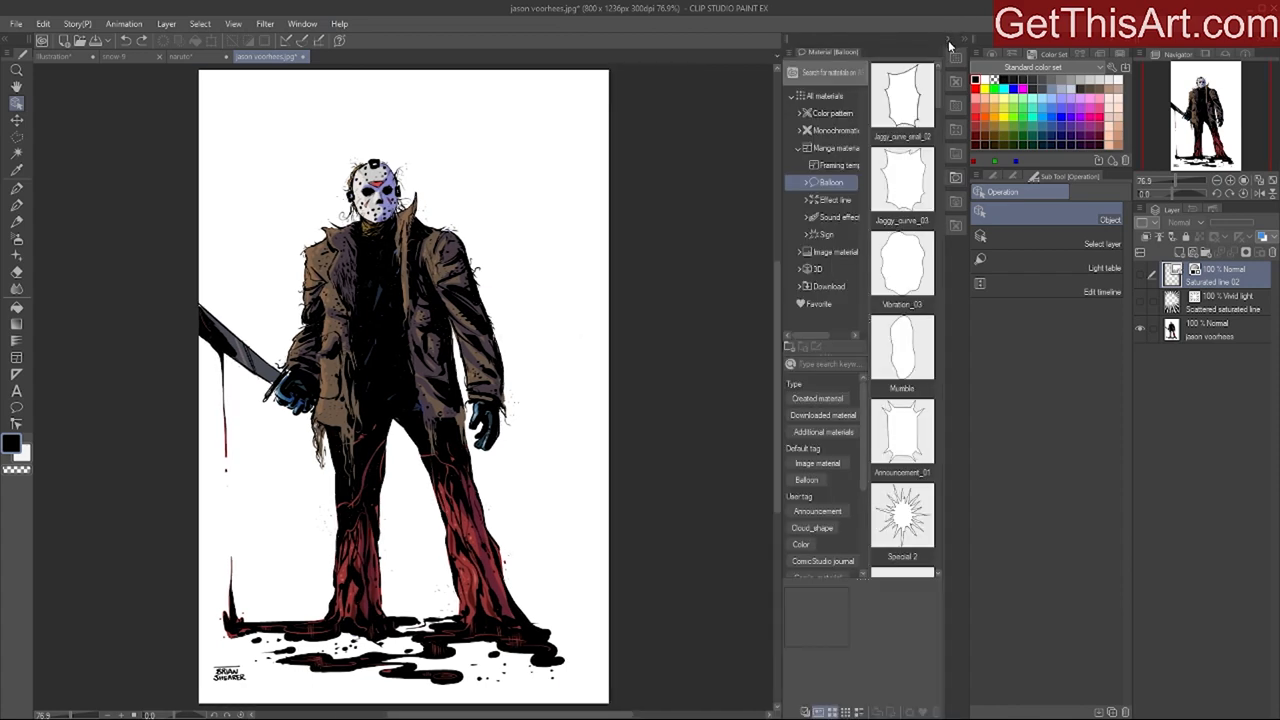
left_click(835, 217)
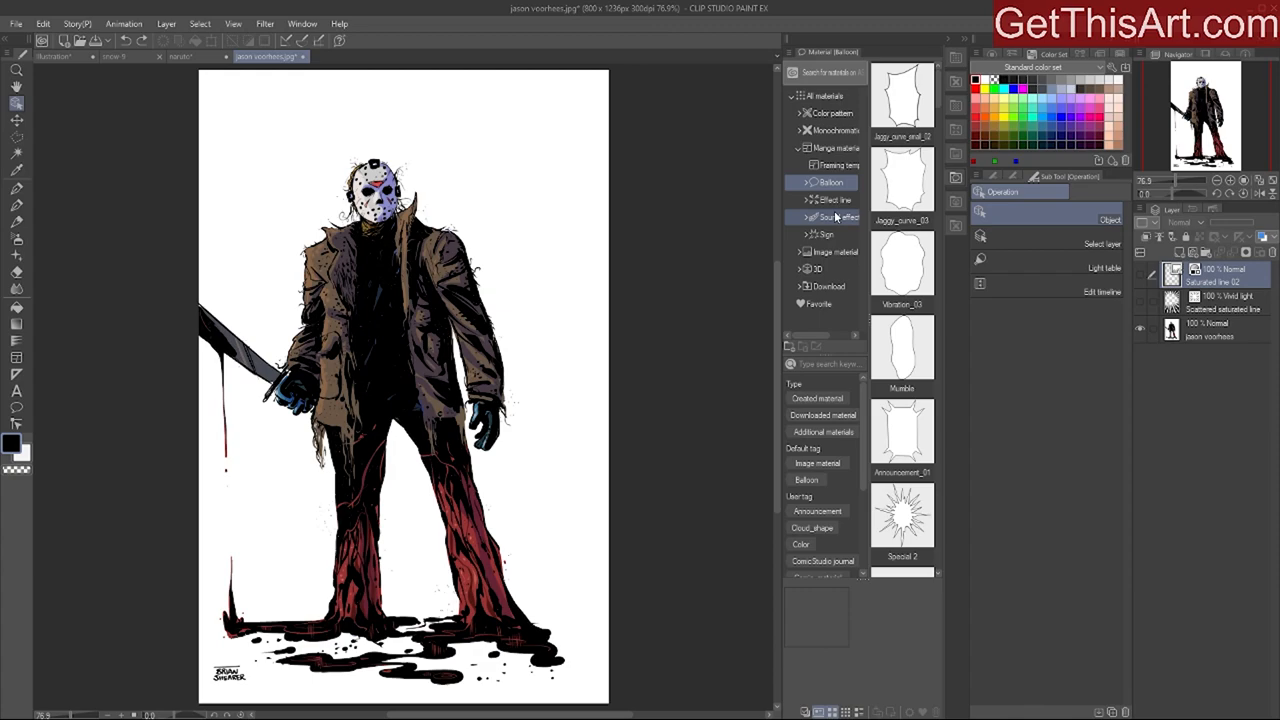